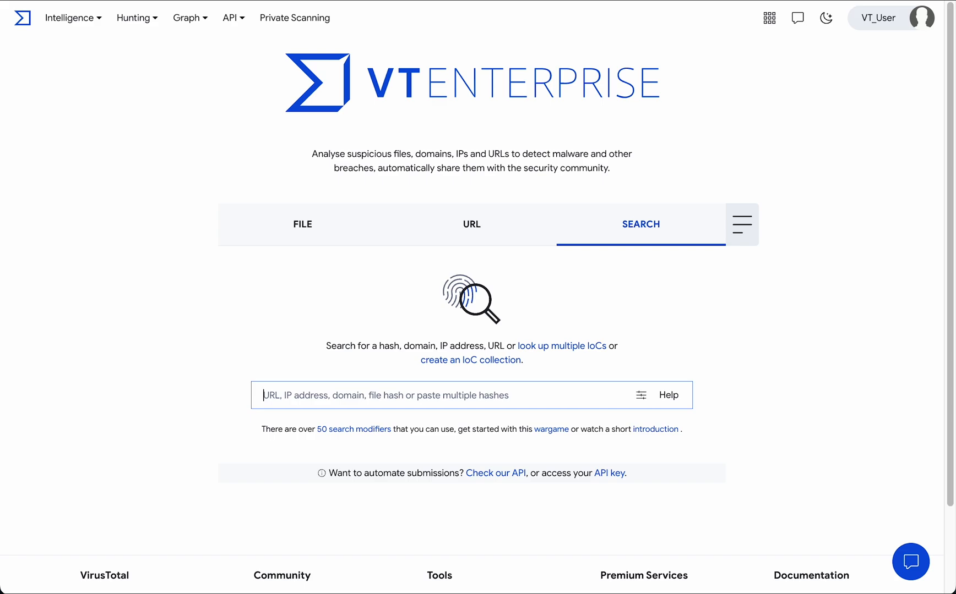
mouse_move(133, 17)
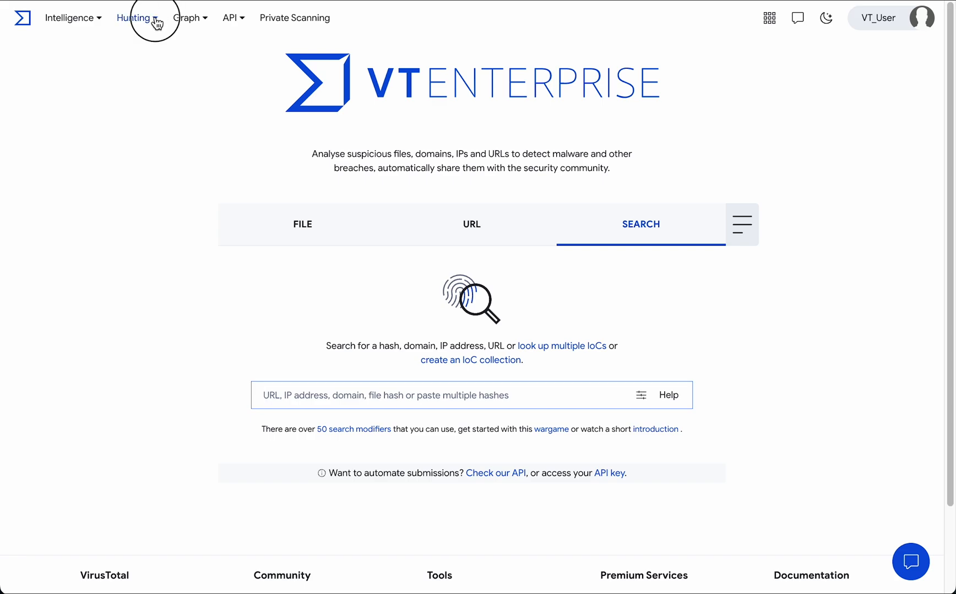
Step: Expand the Hunting menu in the top navigation to list its features
click(133, 17)
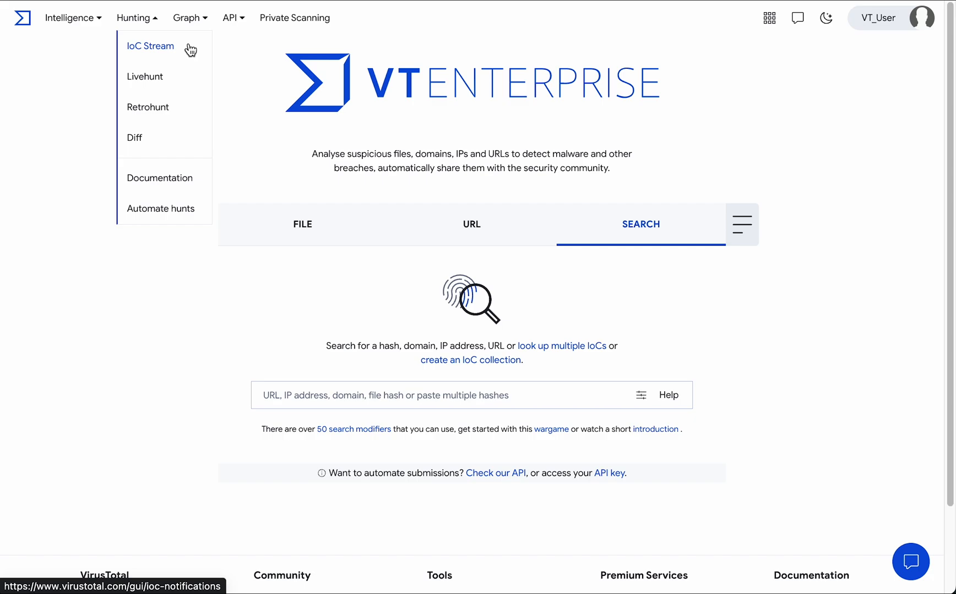
mouse_move(102, 24)
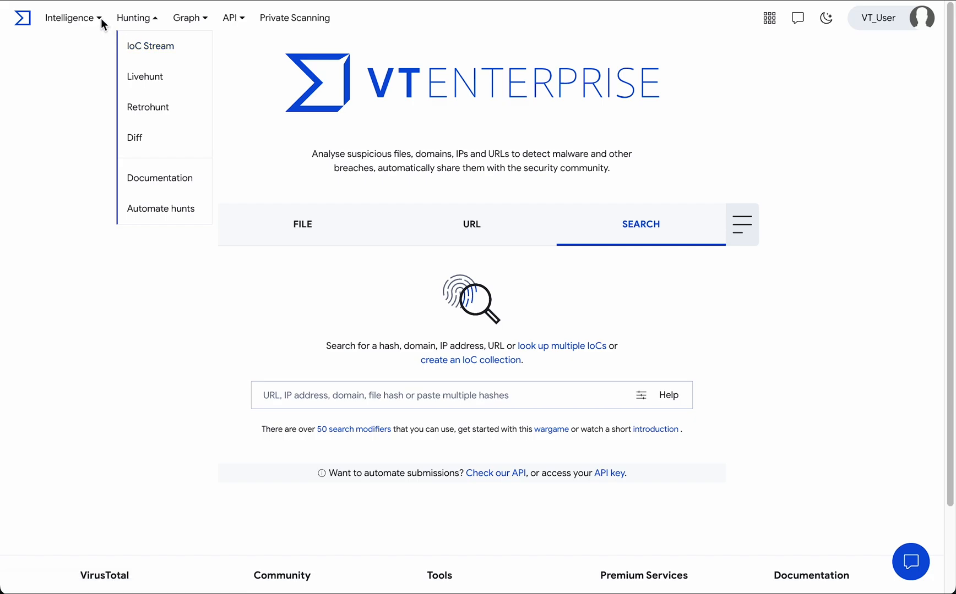
Step: Show the Intelligence threat landscape with collections sorted by creation day, newest first
click(69, 17)
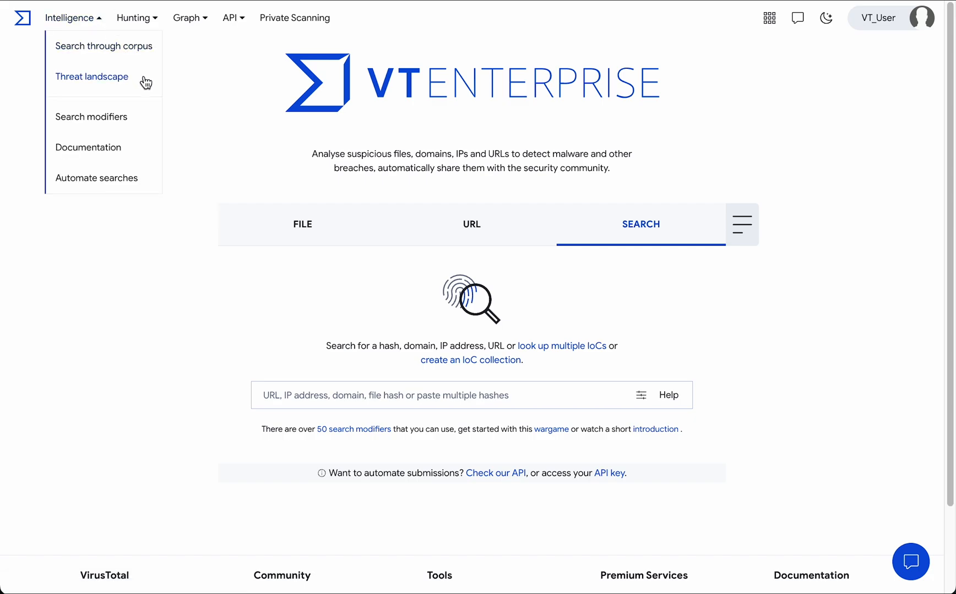
click(92, 77)
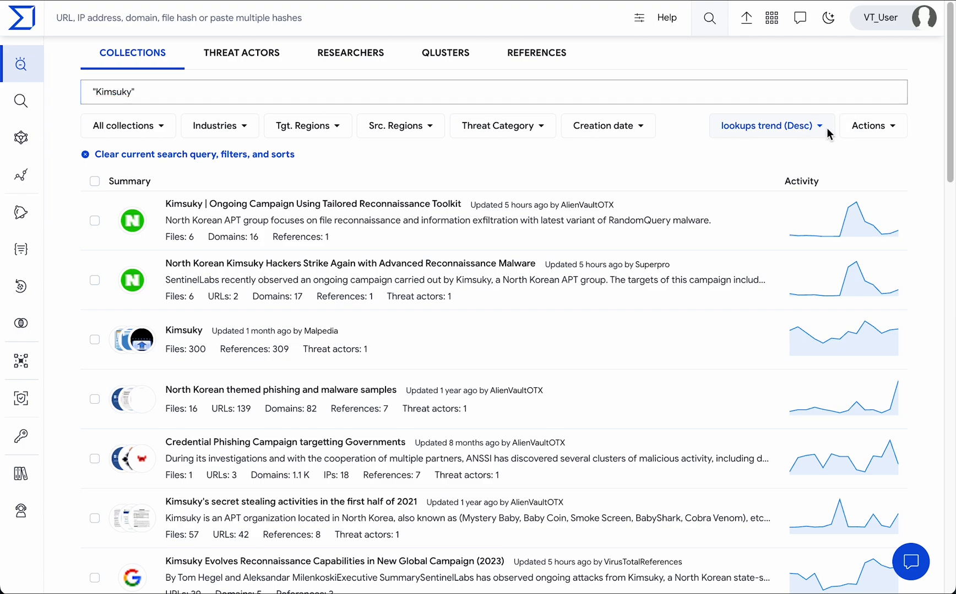
click(769, 125)
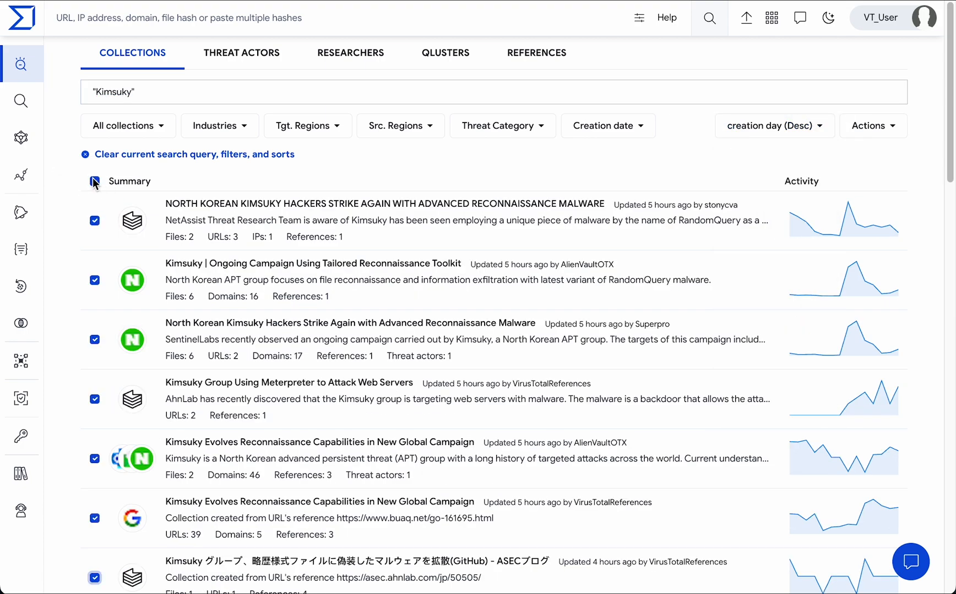
Step: Subscribe to all the listed Kimsuky collections via the bulk Actions menu
click(94, 180)
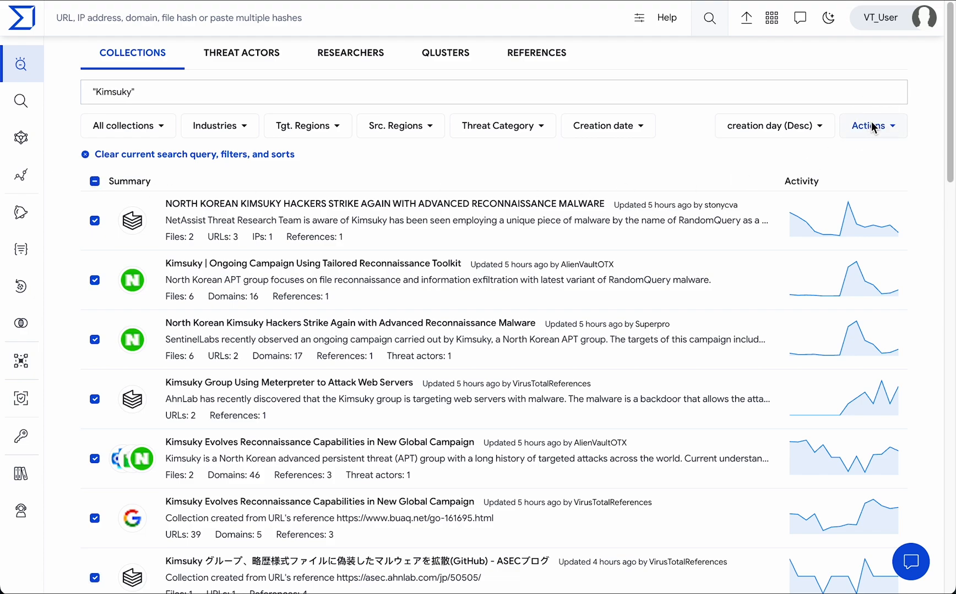
click(870, 125)
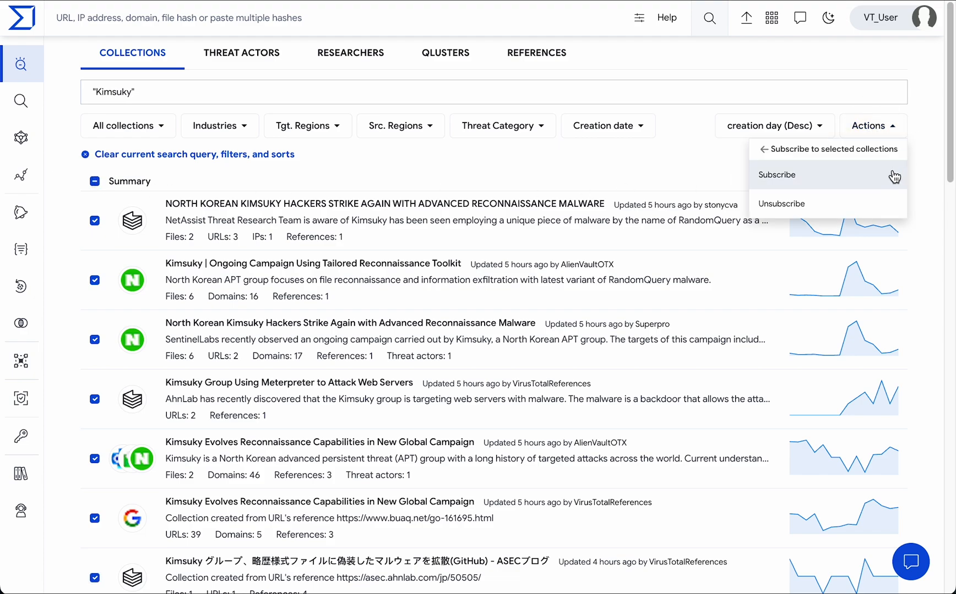
click(241, 53)
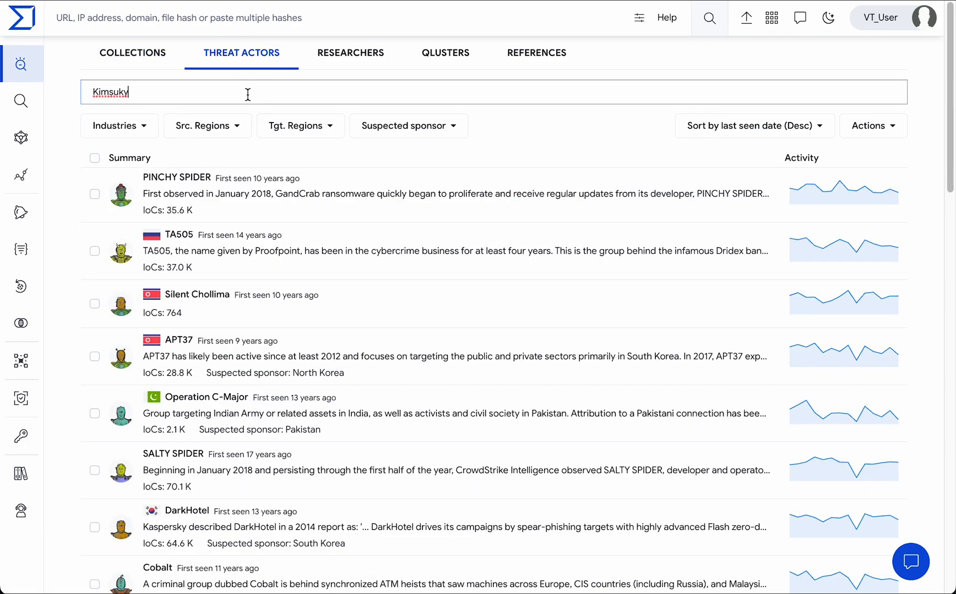
Step: Search threat actors for Kimsuky, subscribe to its profile, and expand the main navigation
key(Return)
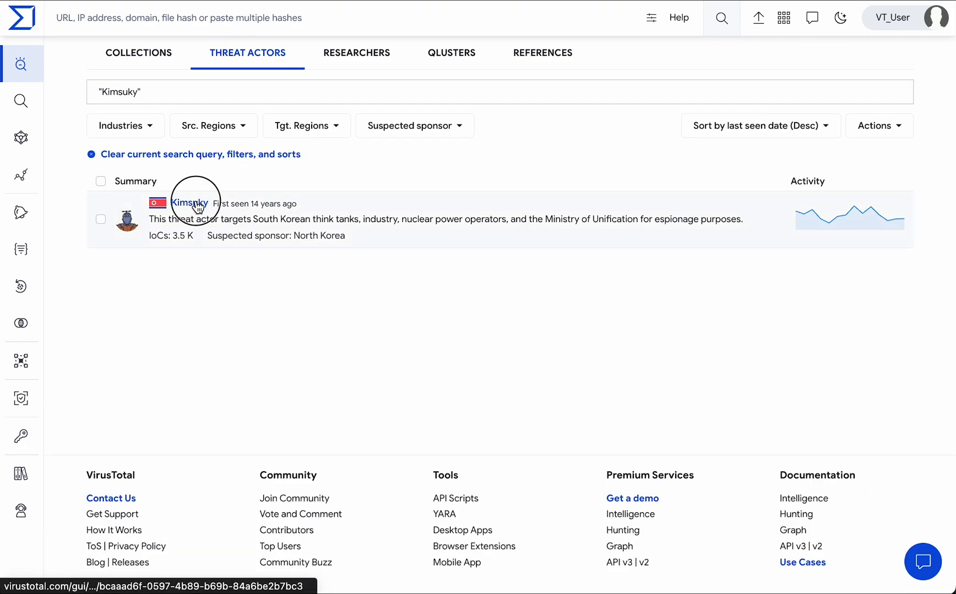
click(189, 203)
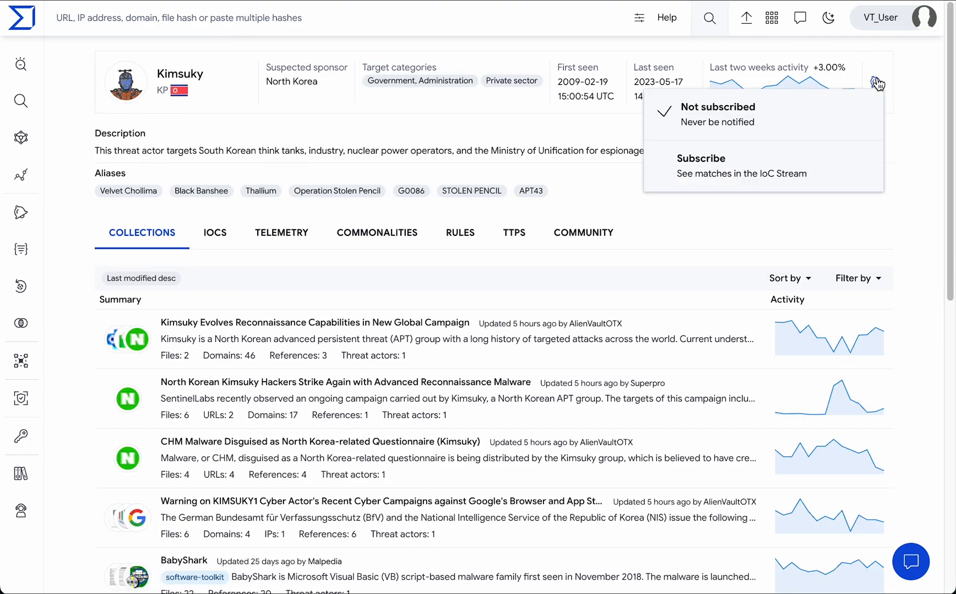
click(701, 157)
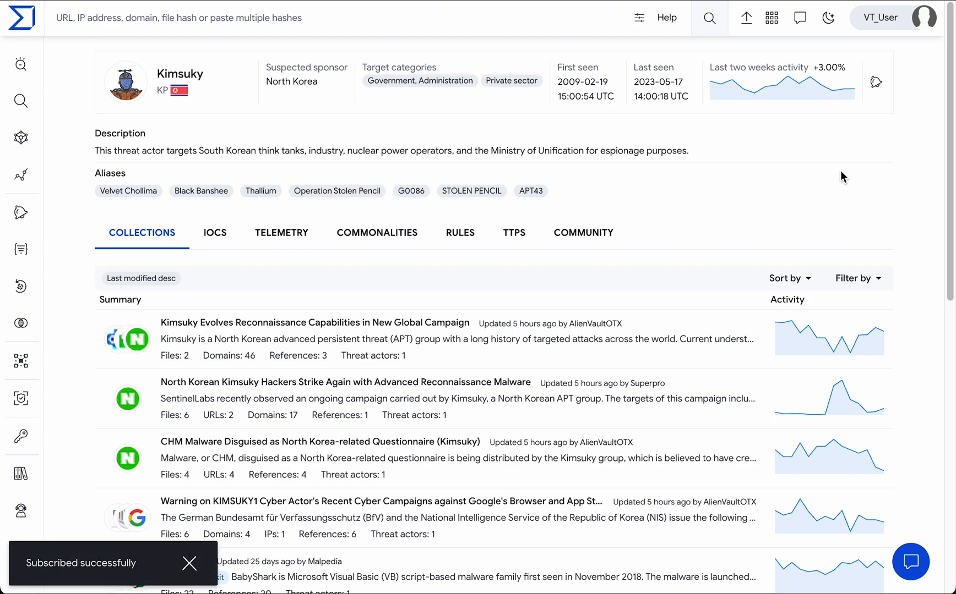
click(20, 212)
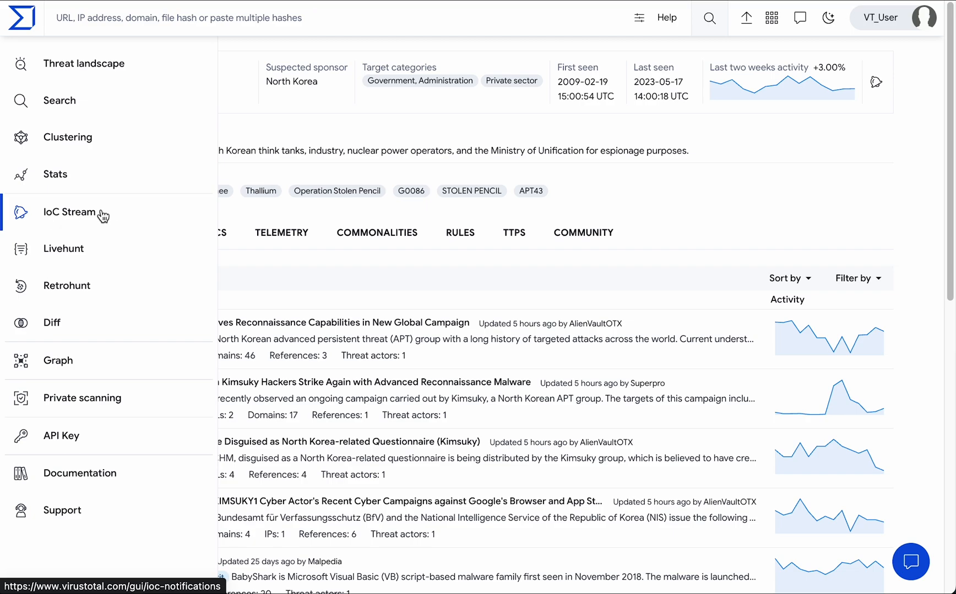
Step: Show the IoC Stream's Files matches and scroll through the listed sources
click(110, 211)
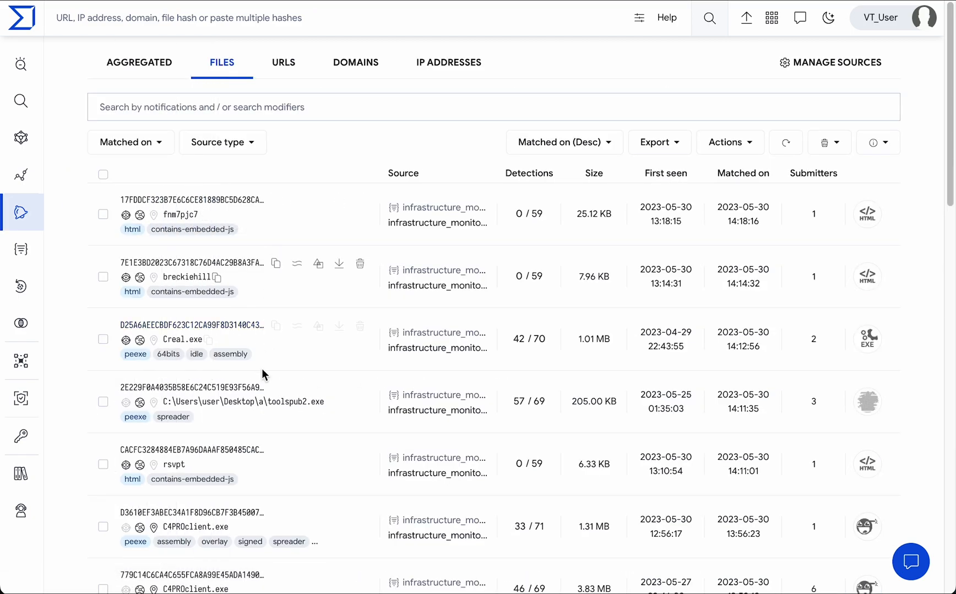
mouse_move(286, 212)
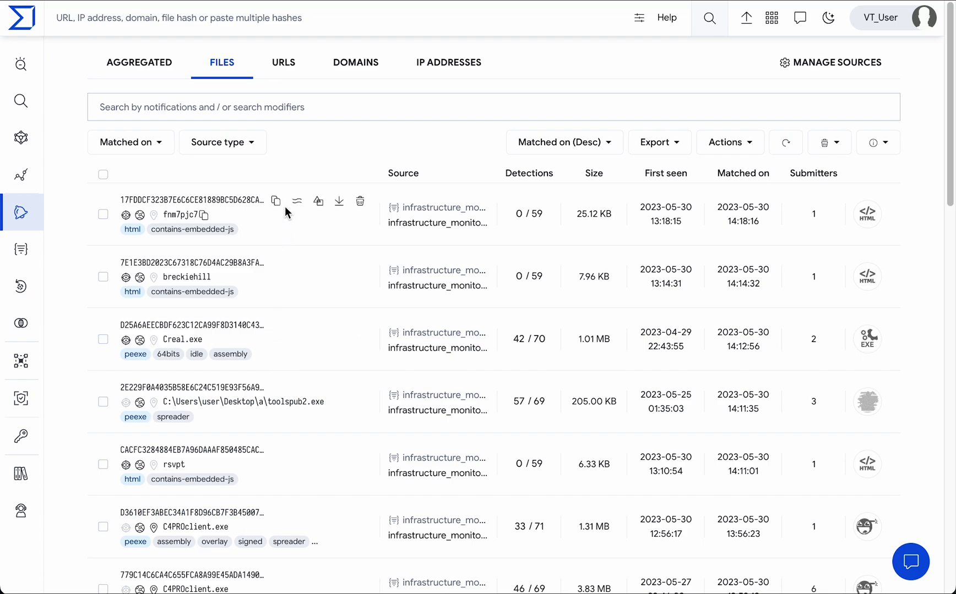
mouse_move(378, 165)
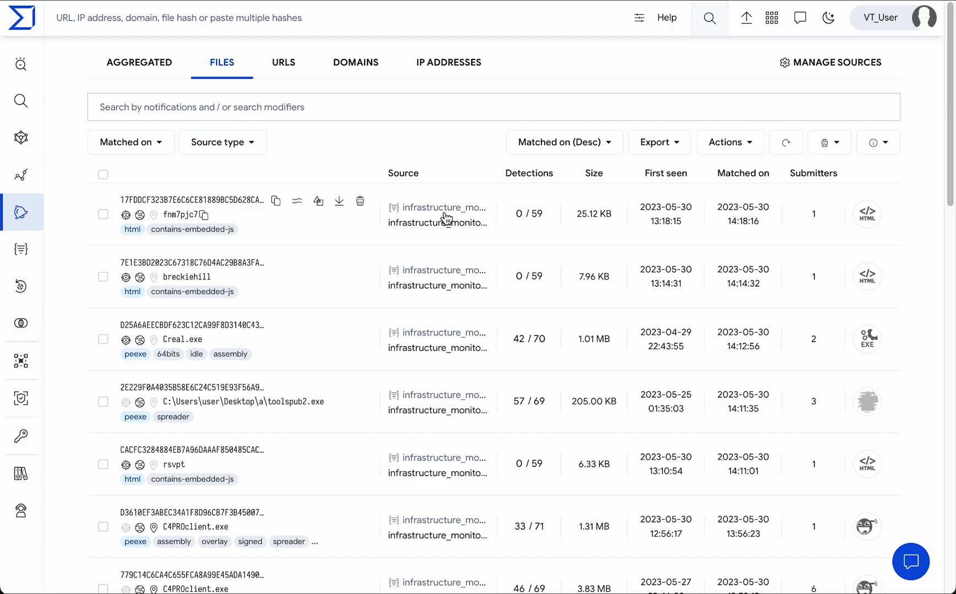
mouse_move(437, 222)
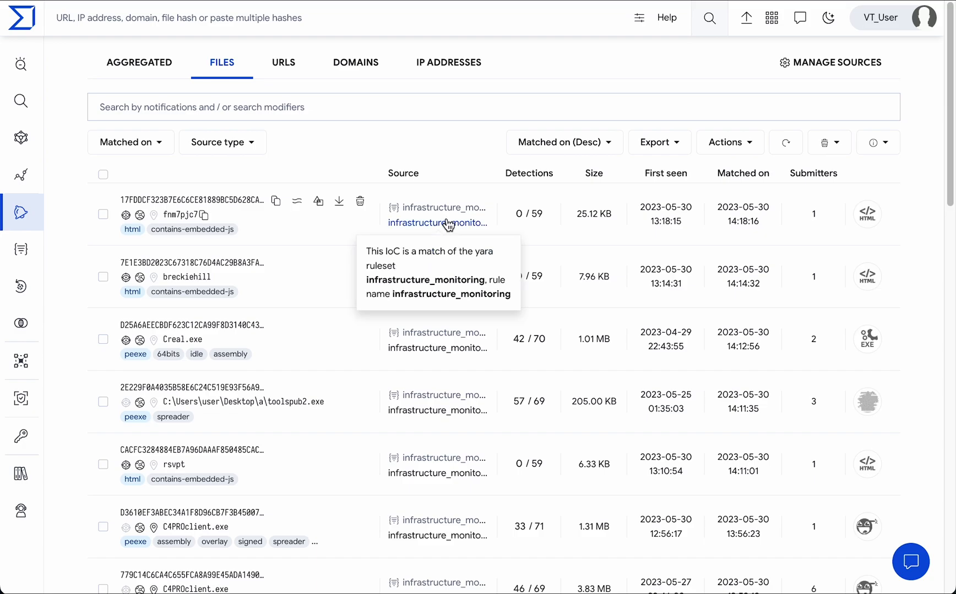
scroll(down, 3)
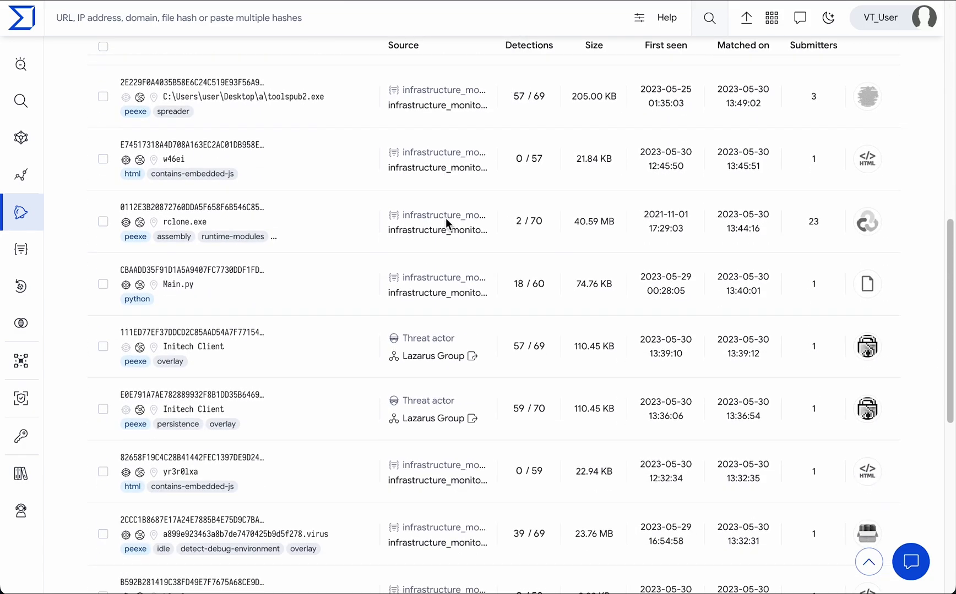
mouse_move(435, 339)
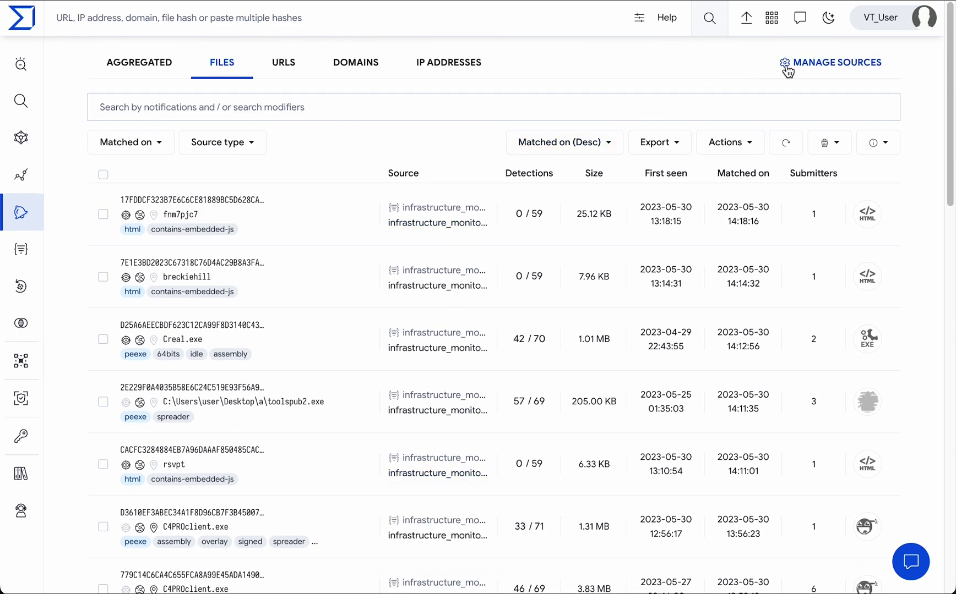
Step: Review the stream's subscribed rulesets, threat actors and collections in Manage Sources
click(837, 61)
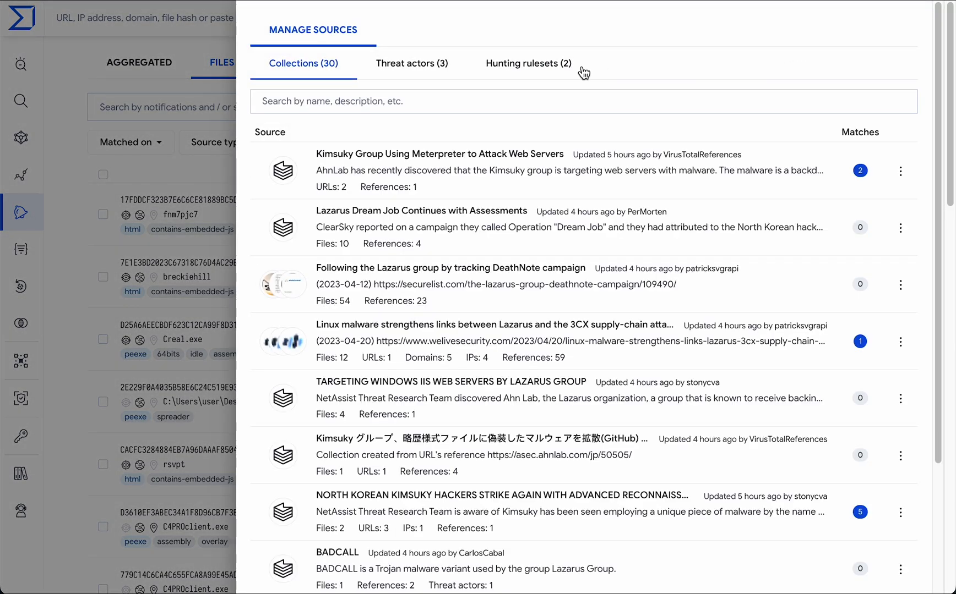
click(528, 64)
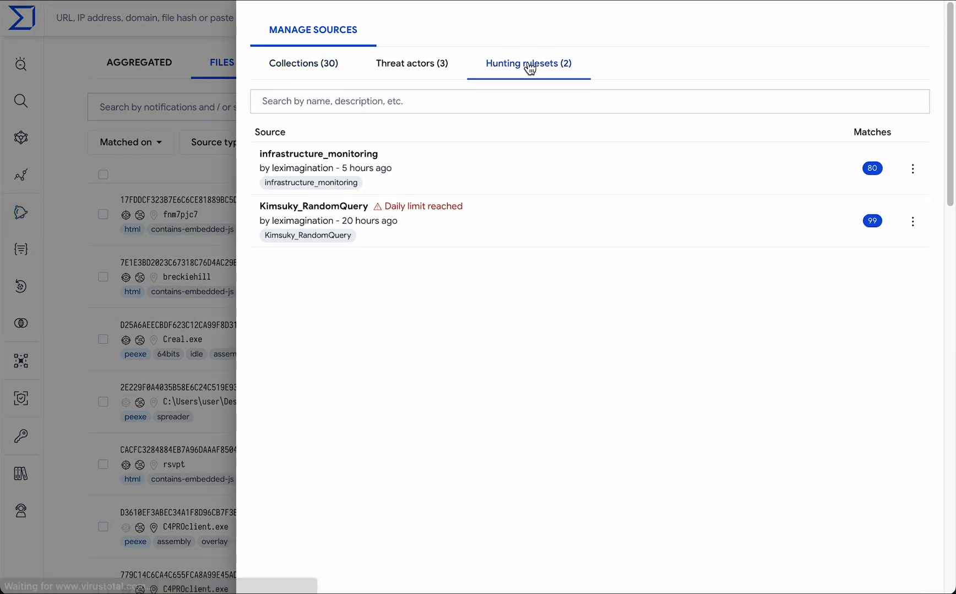
click(412, 64)
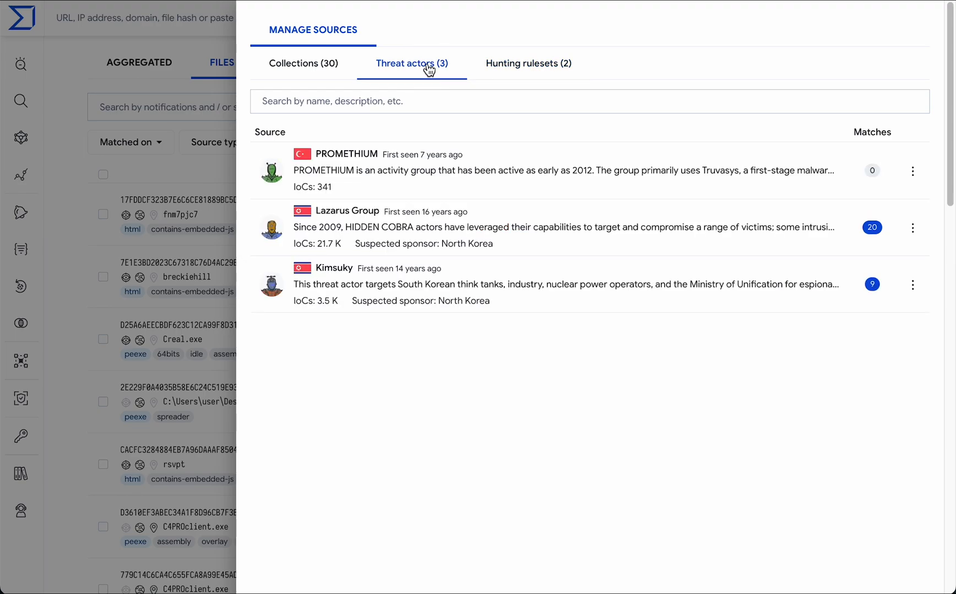
mouse_move(302, 64)
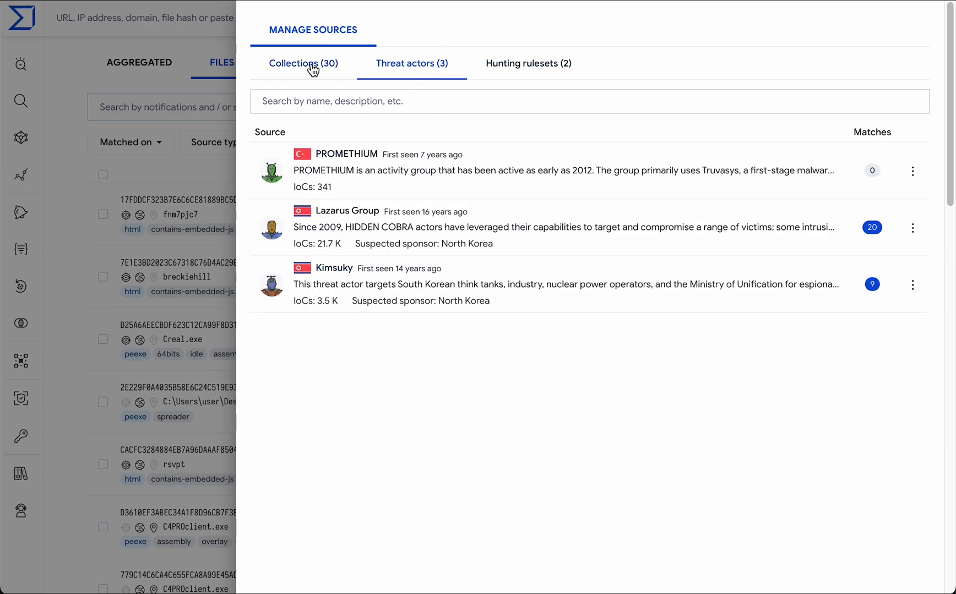
click(304, 63)
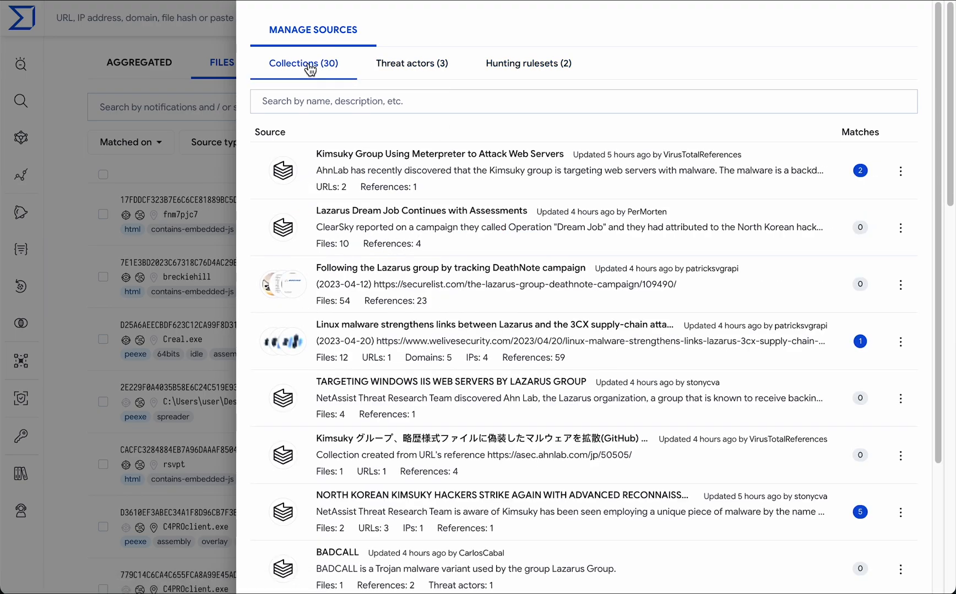
Step: Unsubscribe from the Lazarus Dream Job Continues with Assessments collection and answer the confirmation
click(901, 228)
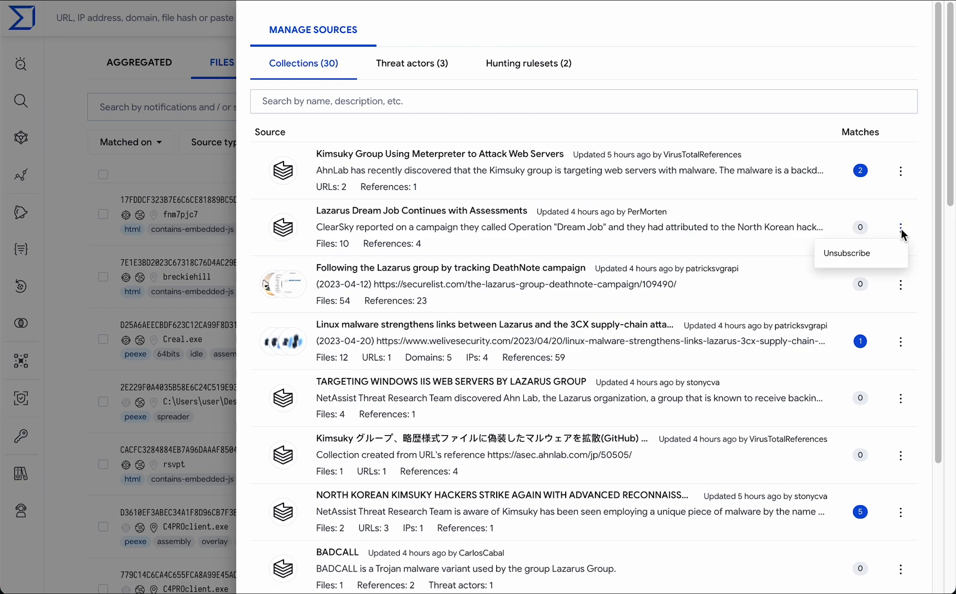
click(845, 253)
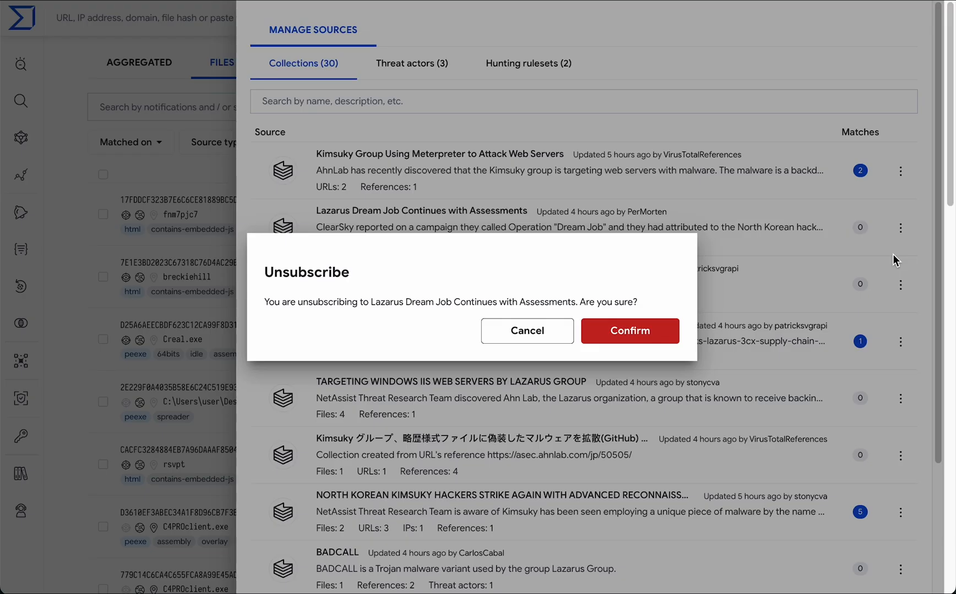
click(630, 330)
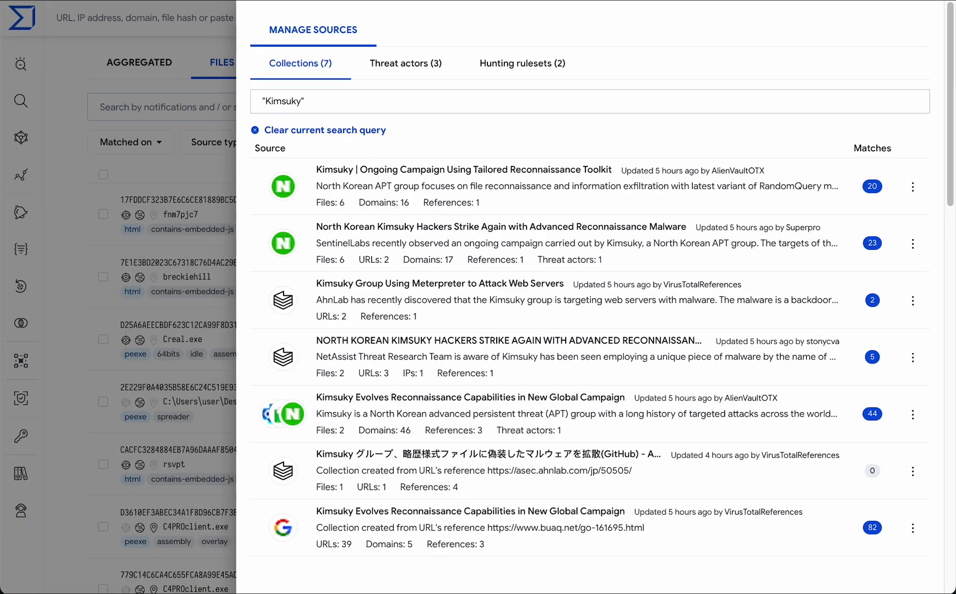
mouse_move(747, 170)
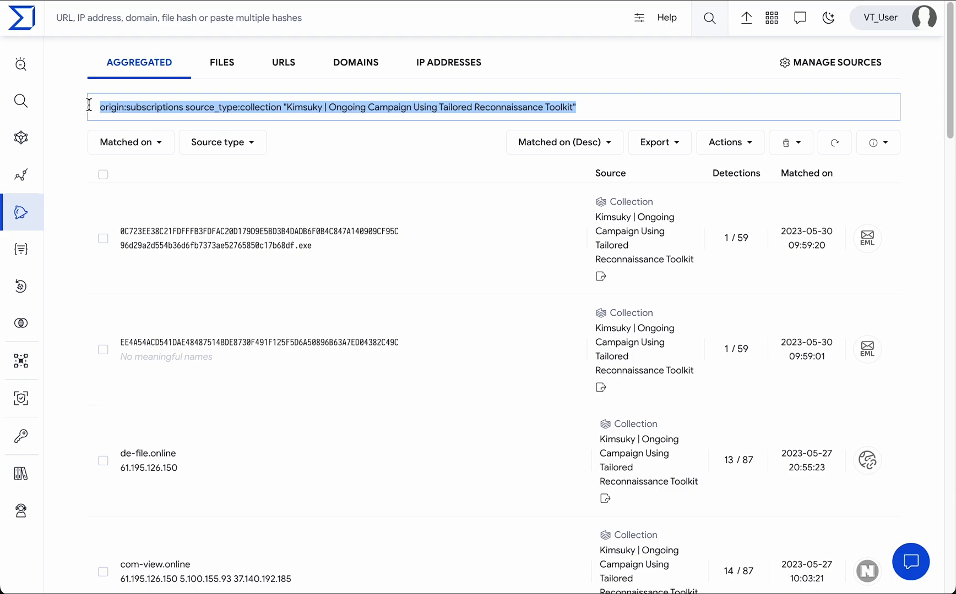
Step: Check the Matched on date range choices and dismiss them without changing
click(129, 142)
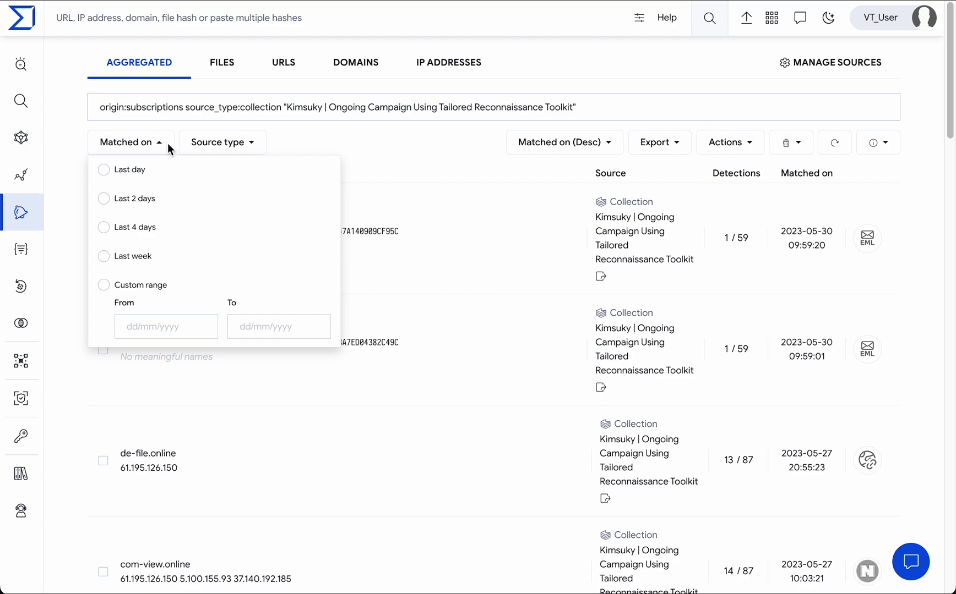
click(223, 142)
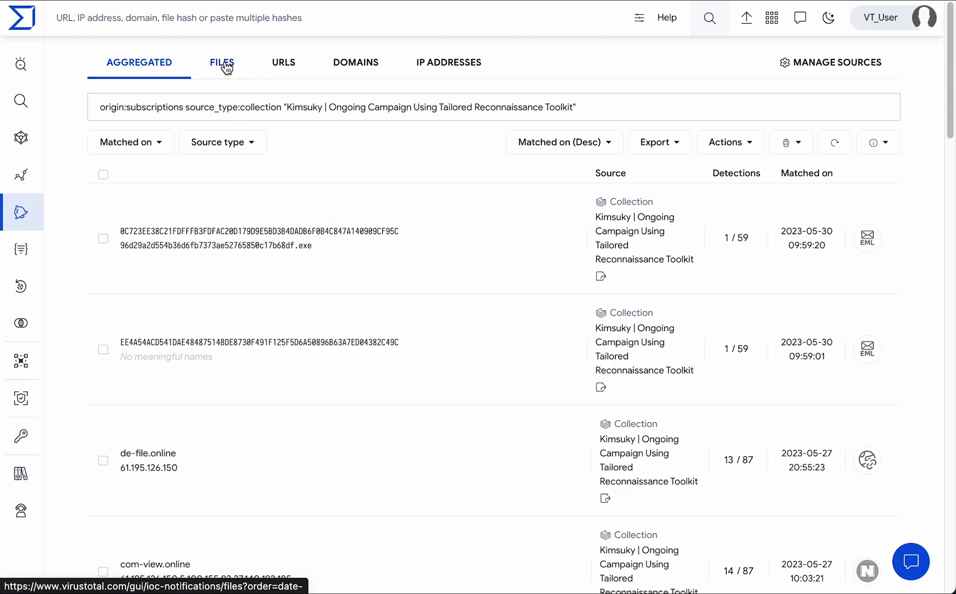
Step: Show only file notifications sorted by match date ascending
click(221, 62)
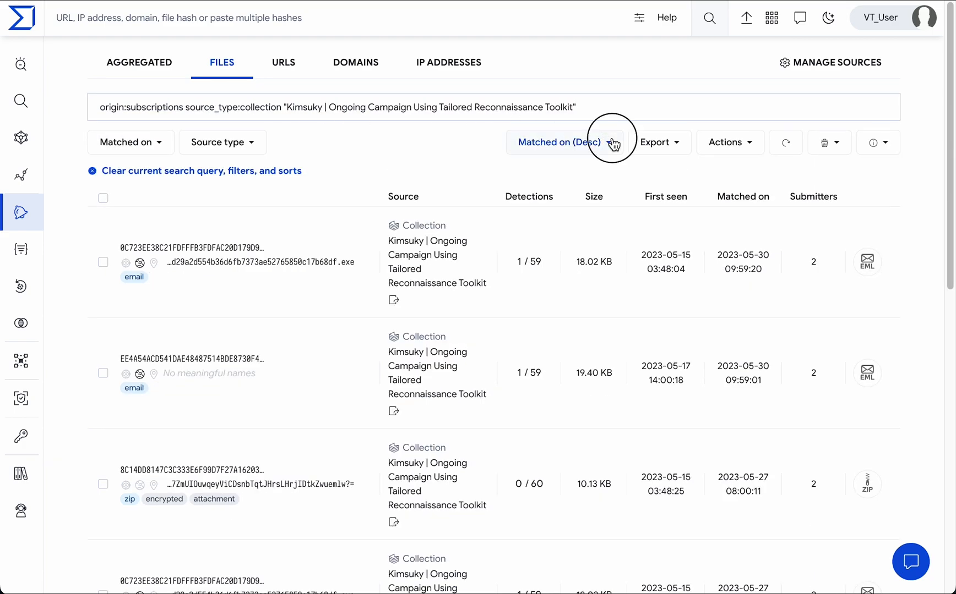
click(561, 142)
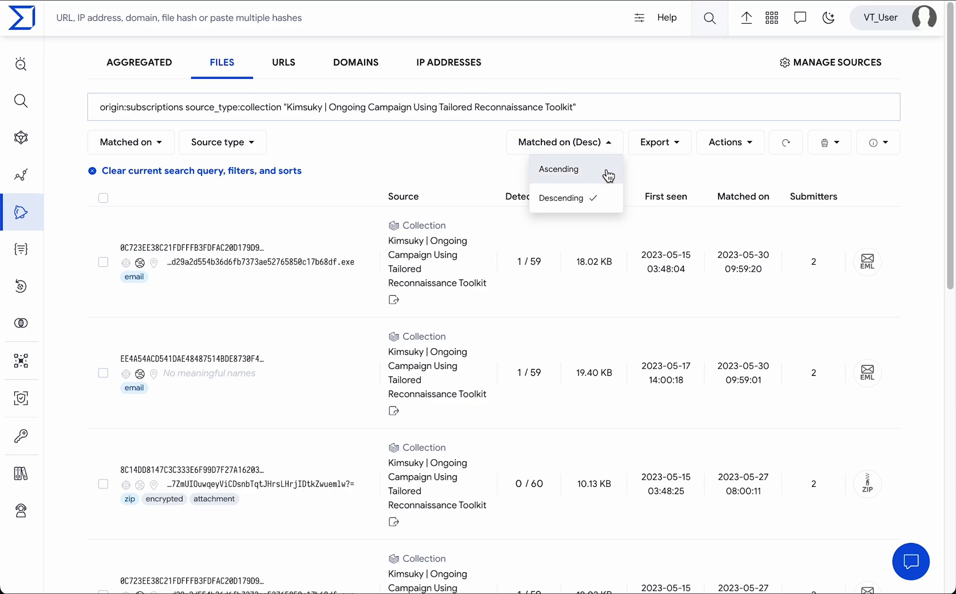
click(557, 169)
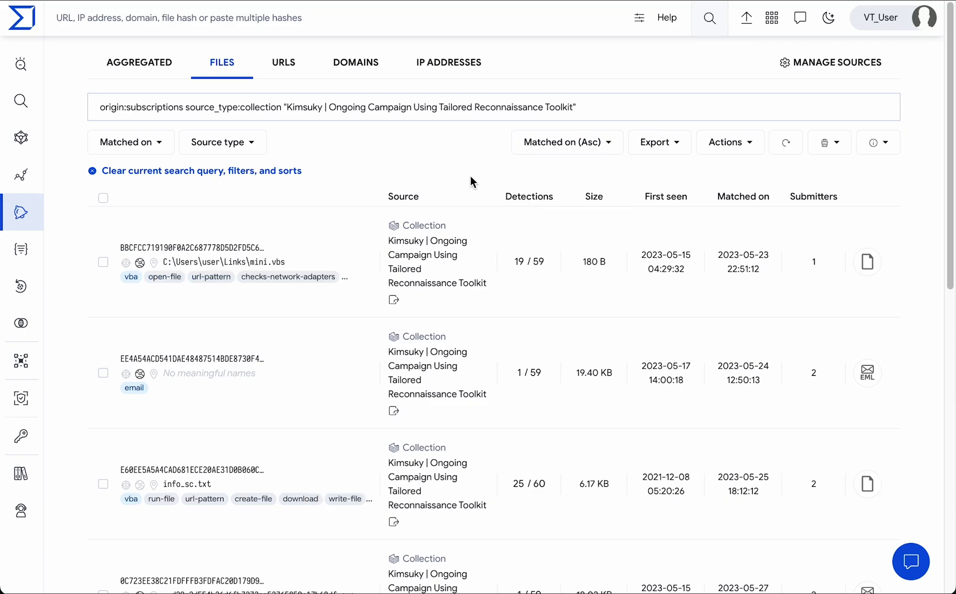
Step: Select every file notification and calculate commonalities across them, scrolling the results
click(103, 199)
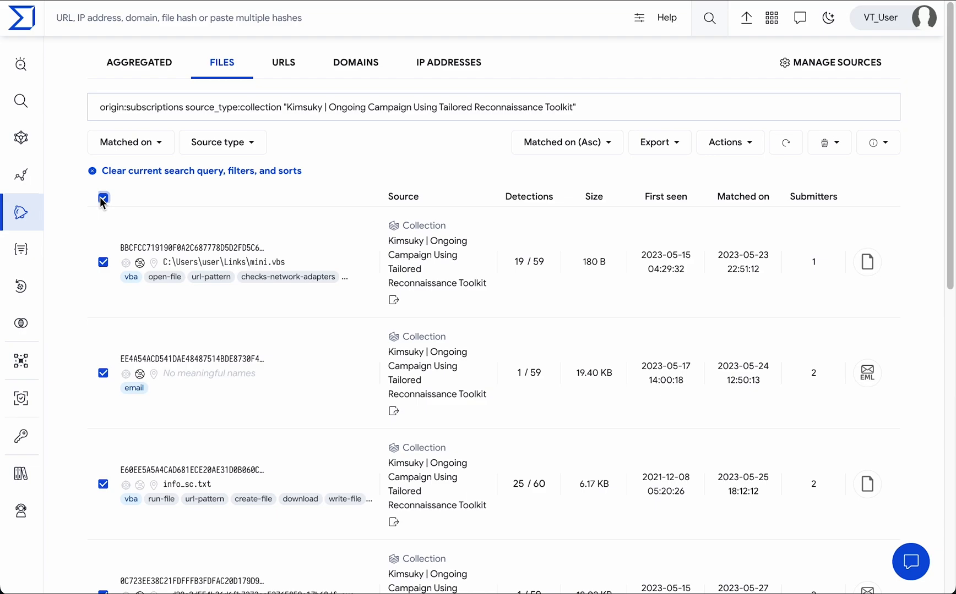
mouse_move(729, 142)
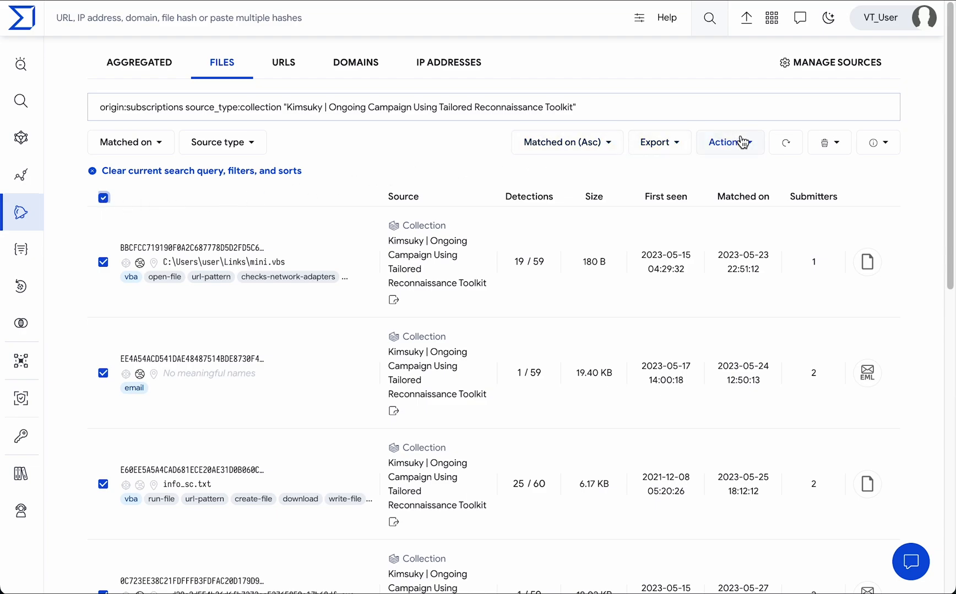
click(730, 142)
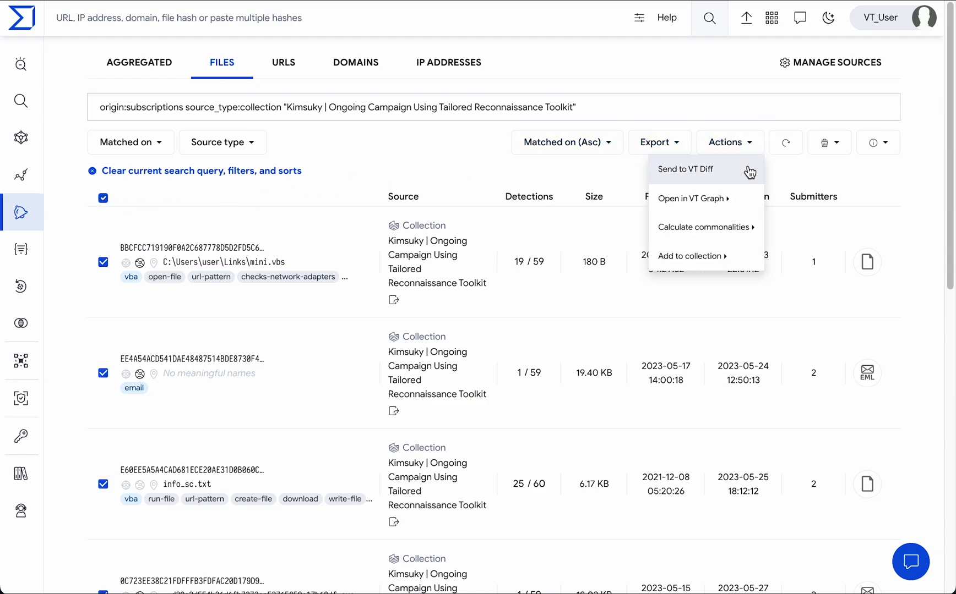
mouse_move(754, 255)
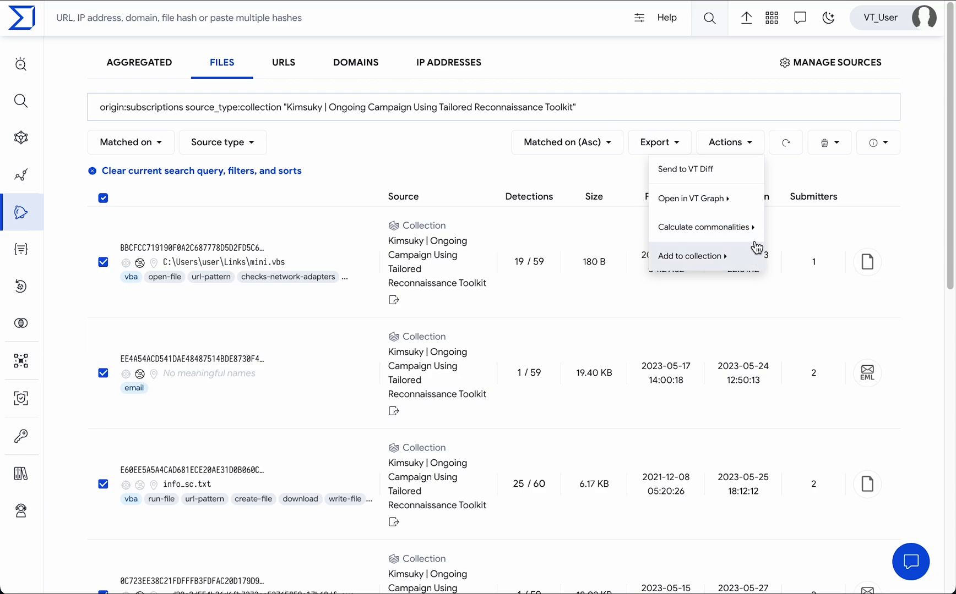
click(703, 227)
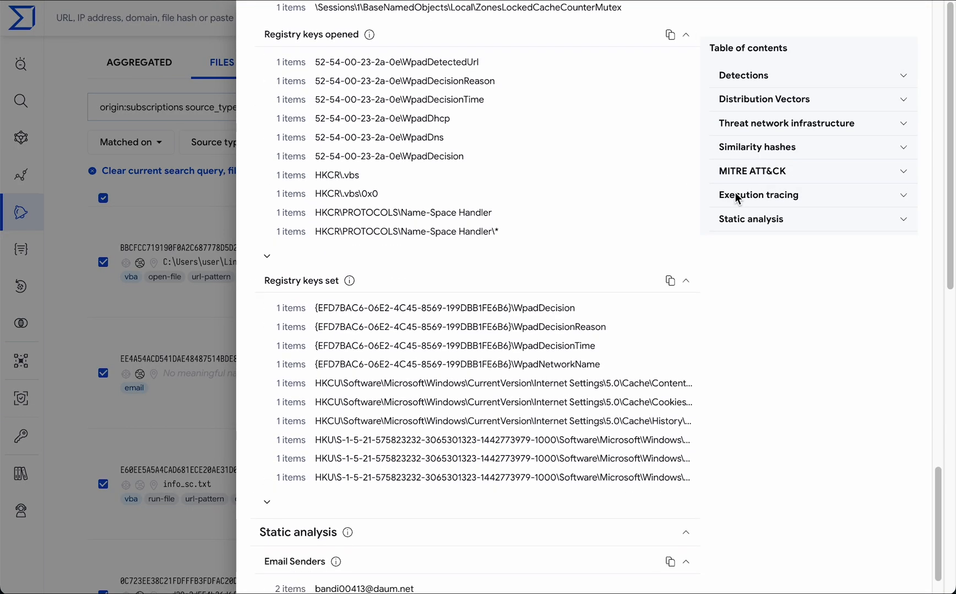
scroll(down, 3)
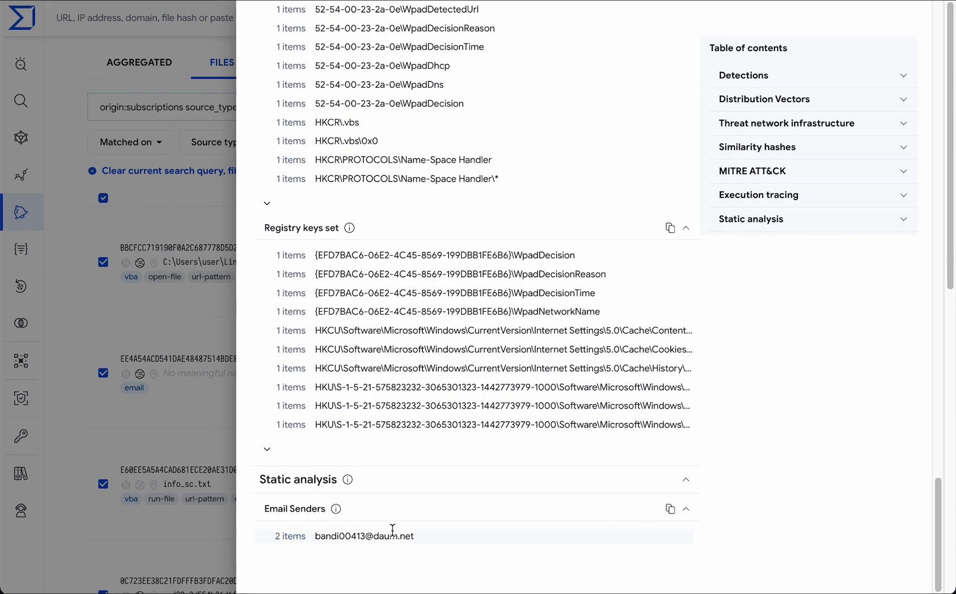
mouse_move(452, 541)
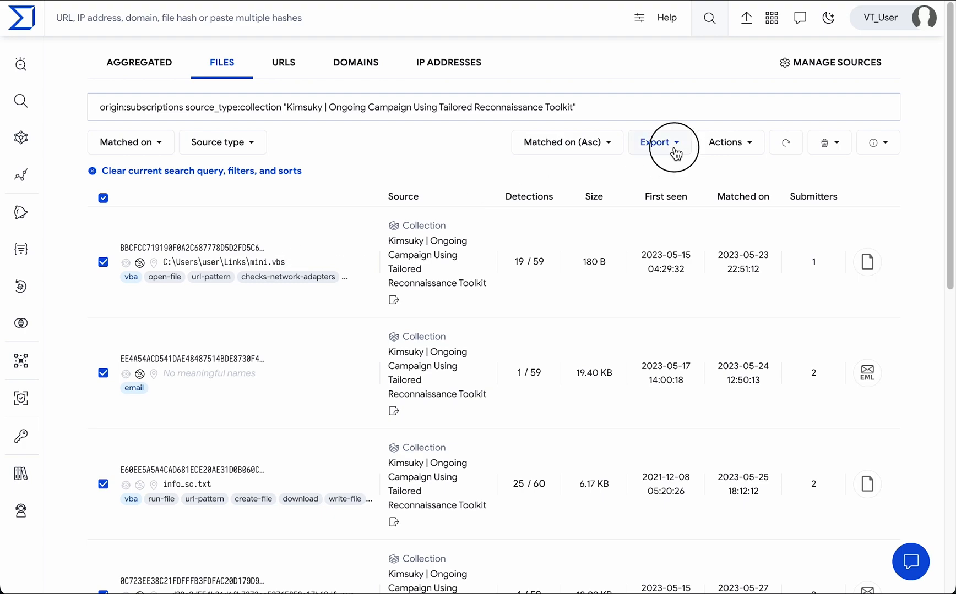
Step: Show the Export choices for zipped download or copying hashes of the selected files
click(657, 143)
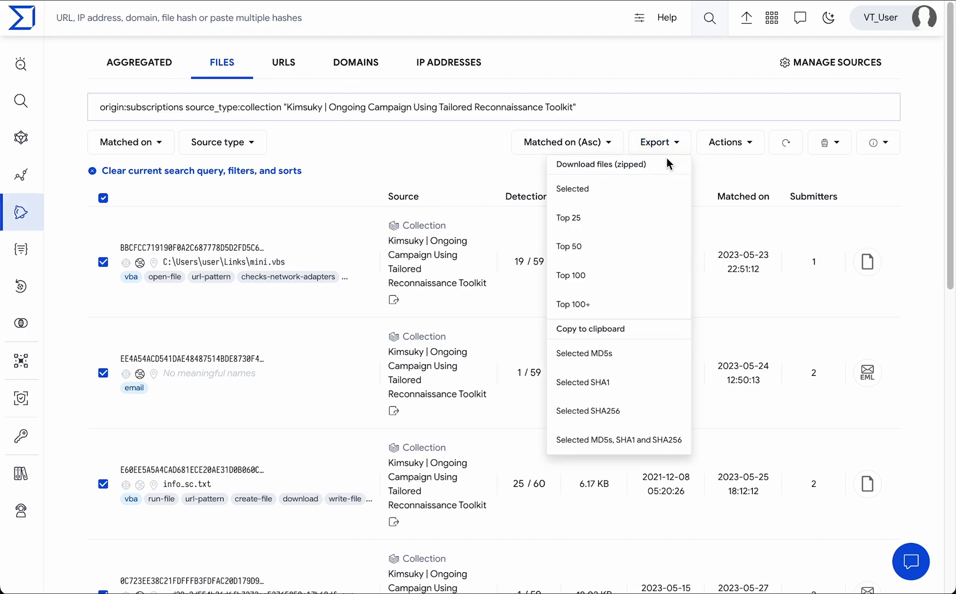
mouse_move(626, 192)
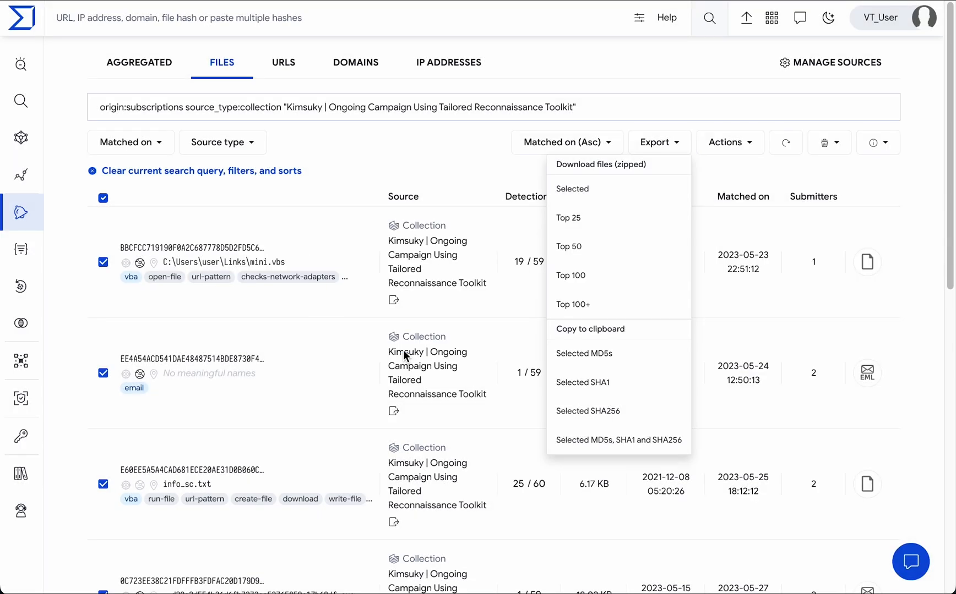
mouse_move(589, 284)
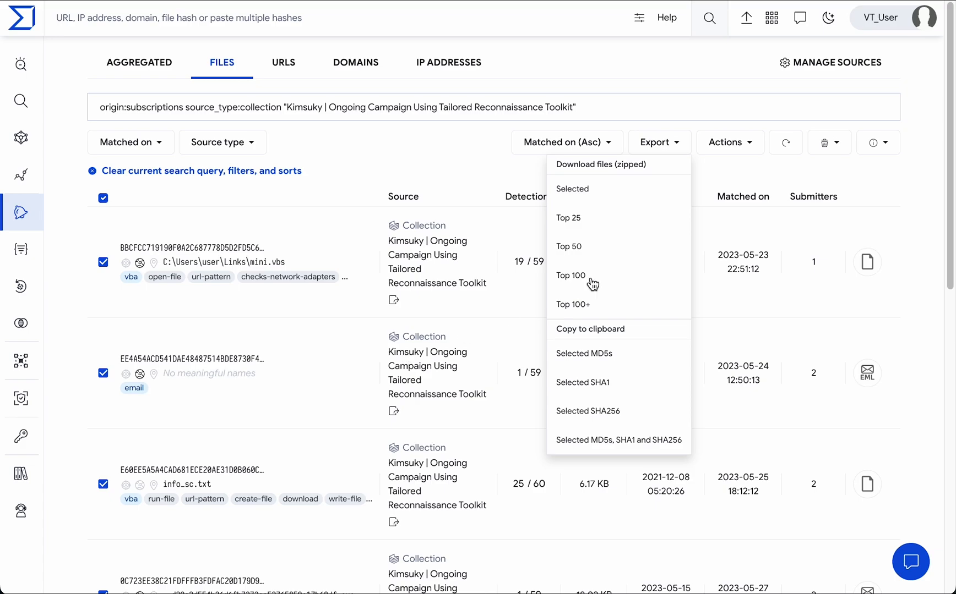
mouse_move(837, 143)
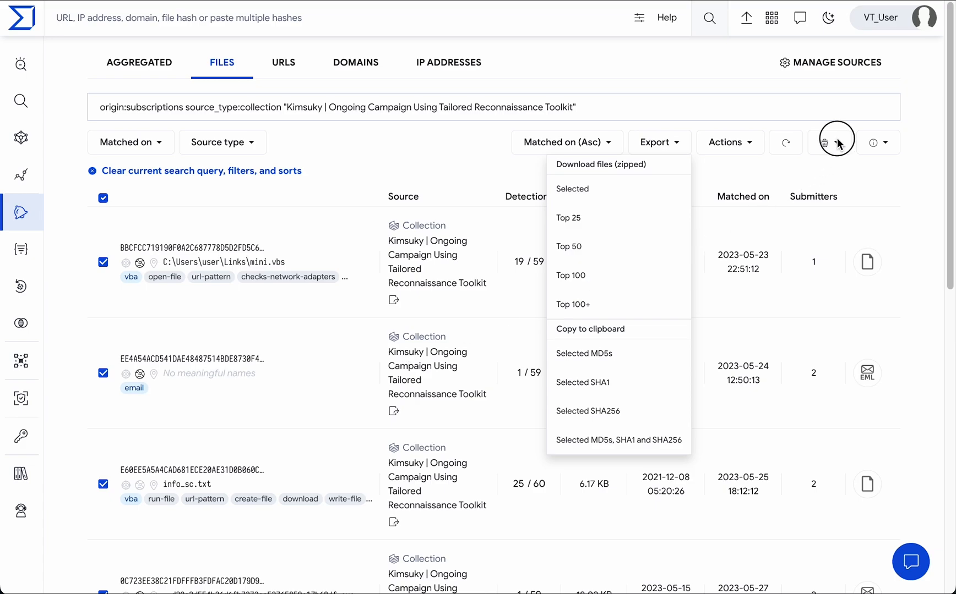
Step: Delete the seven selected notifications and confirm the deletion
click(823, 142)
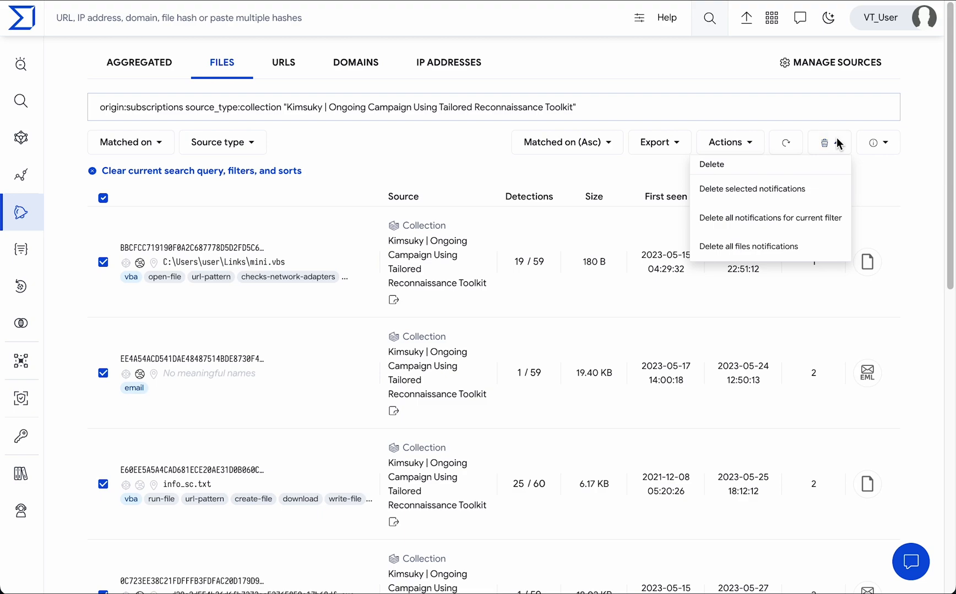
mouse_move(835, 254)
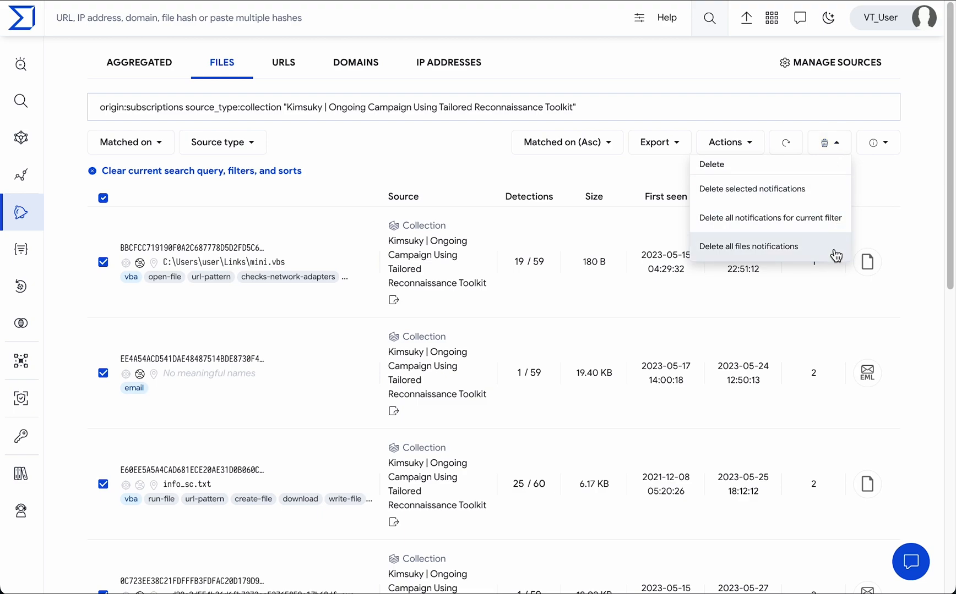
click(752, 190)
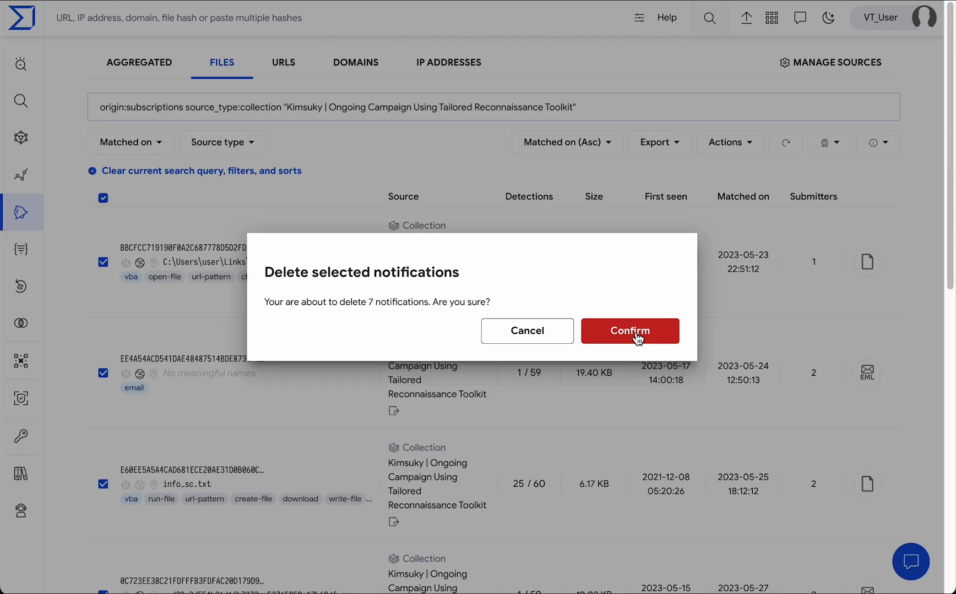
click(630, 331)
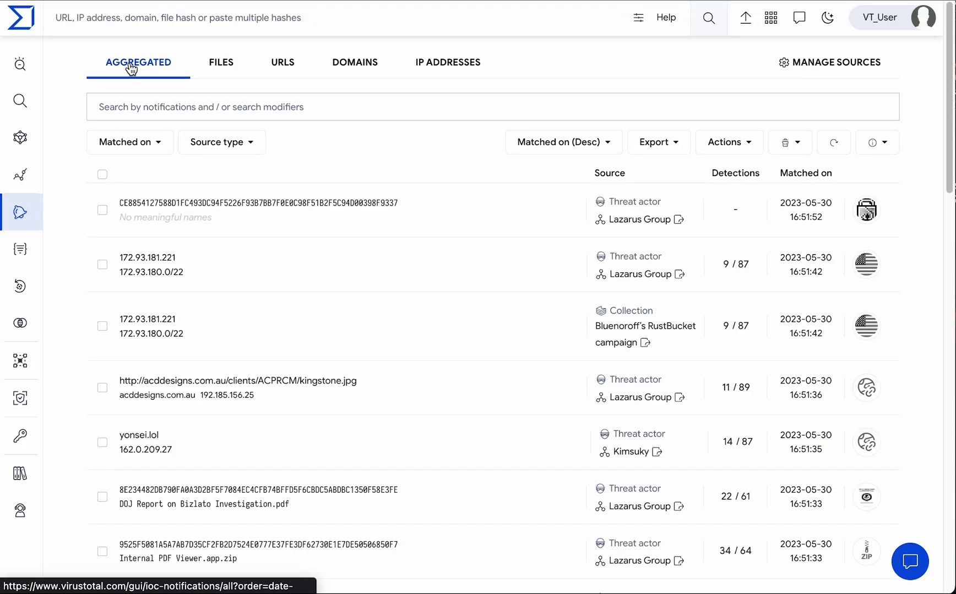